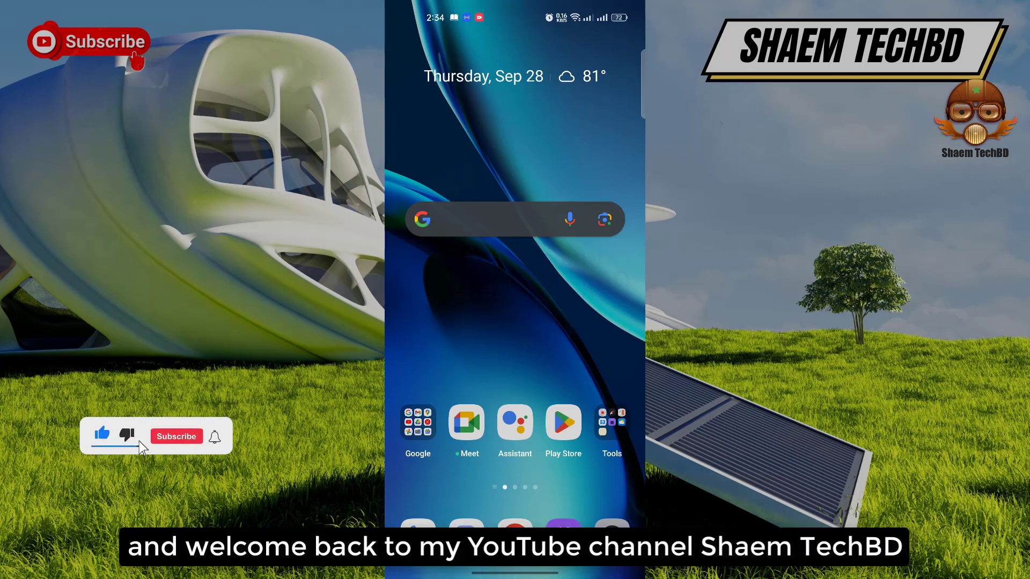
Bring up the app drawer listing all installed apps, including Settings
click(175, 437)
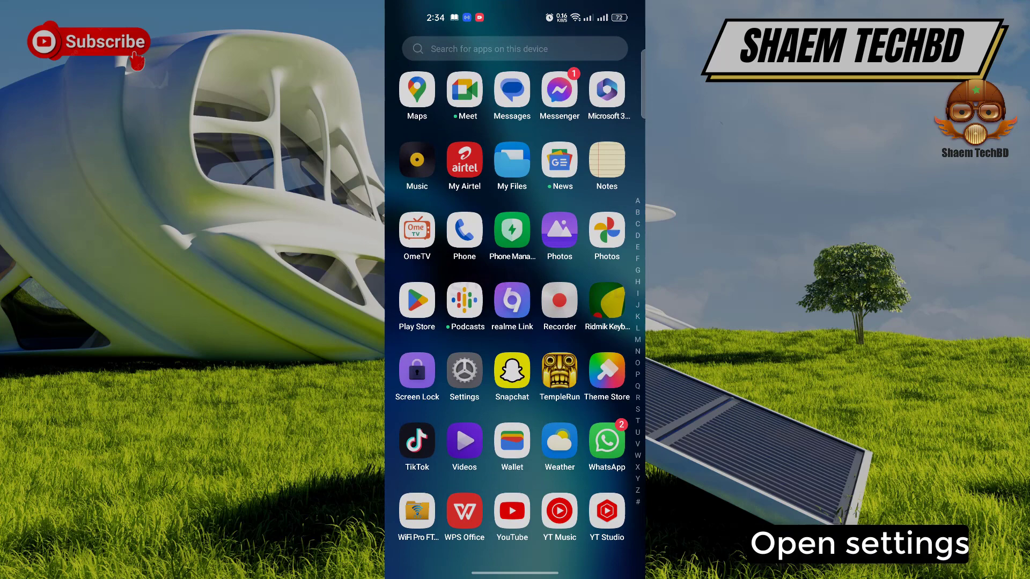
Search Settings for 'dat' and reach the realme 8 Pro About device page via Date & time
click(463, 371)
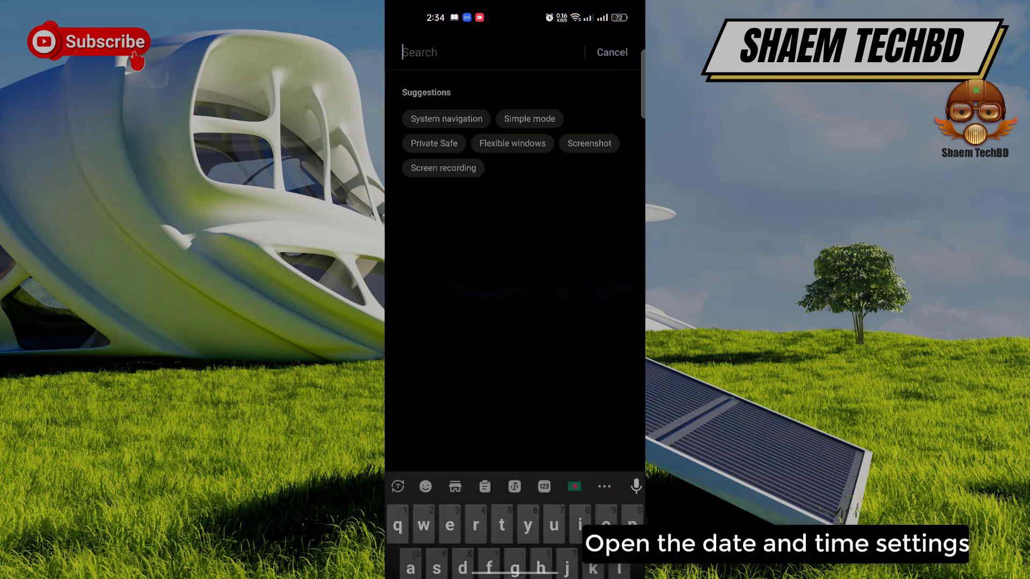
text(date)
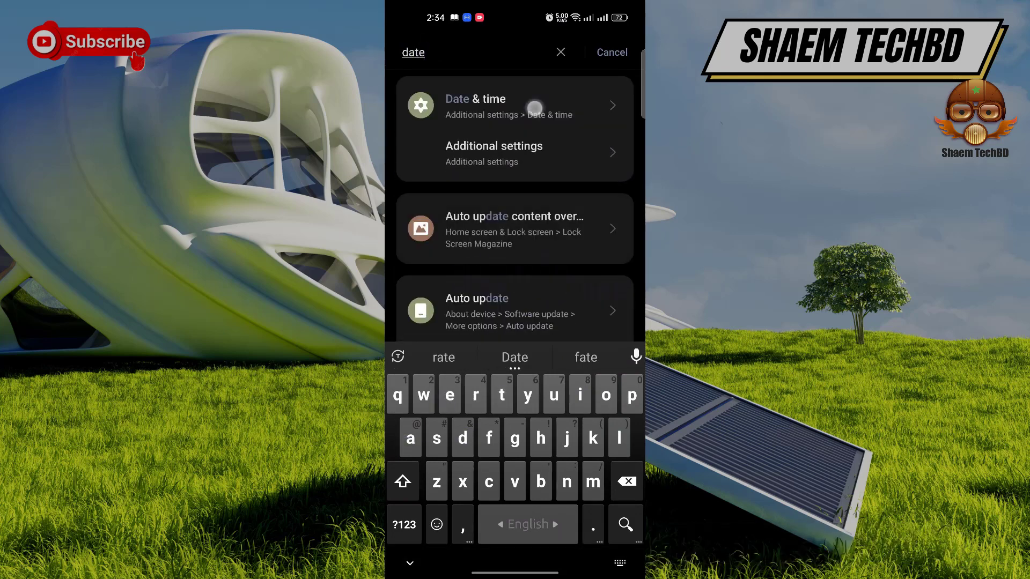
click(476, 105)
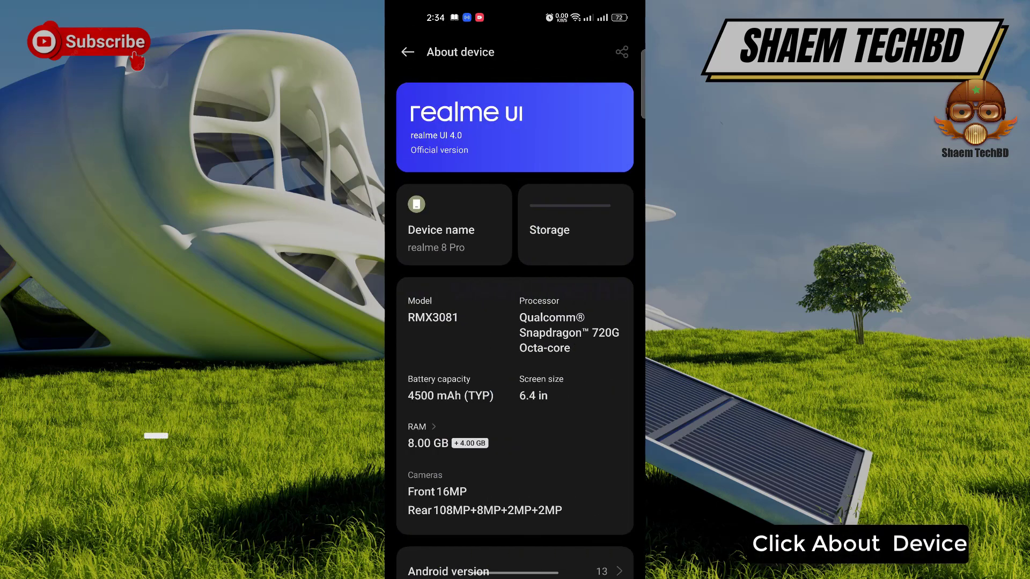
Go into the phone's Storage breakdown and start the Clean up tool
click(574, 225)
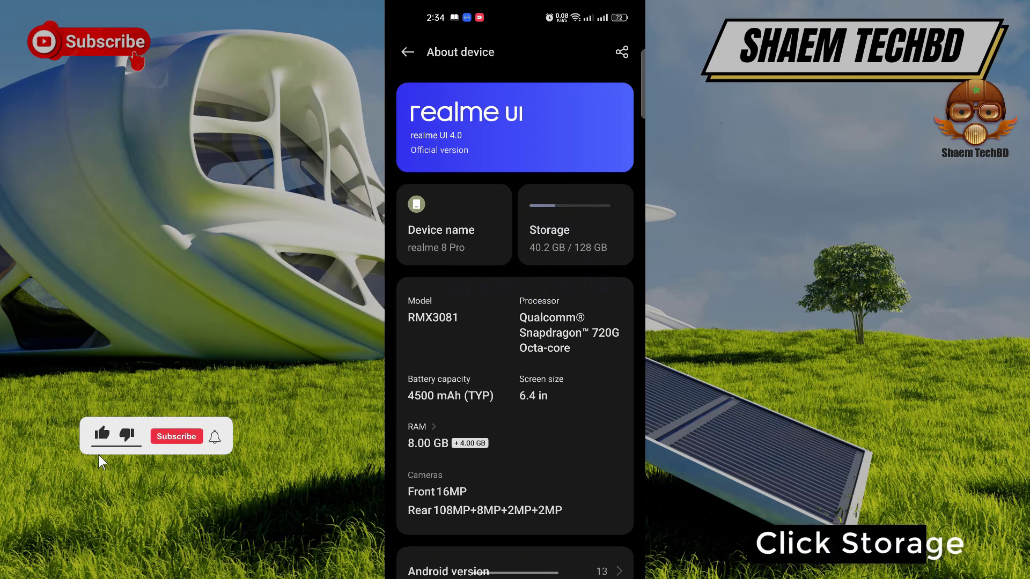
click(574, 224)
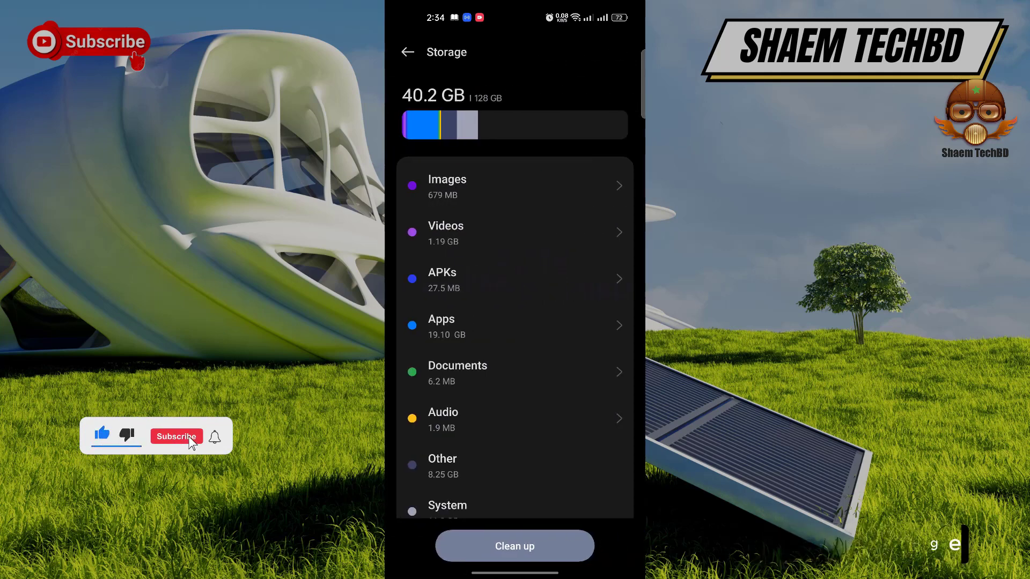
click(176, 437)
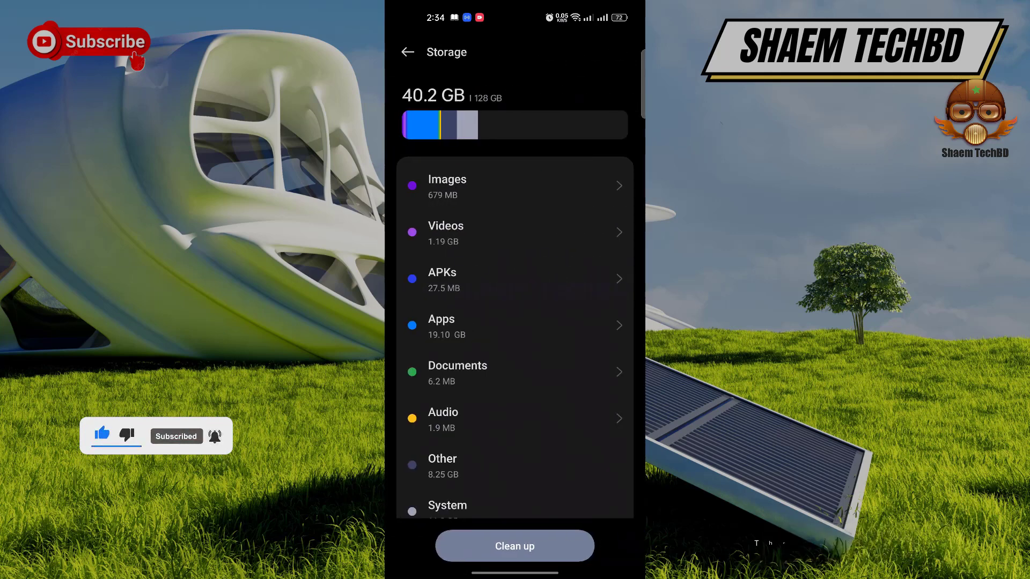
click(514, 545)
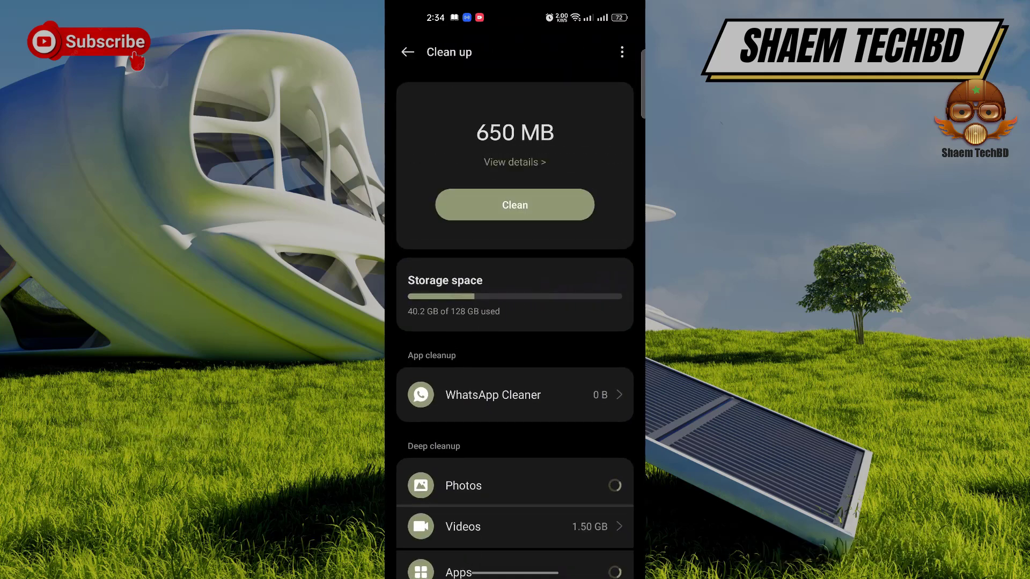
Clean the 650 MB of junk files and return to About device showing 39.4 GB of 128 GB used
click(514, 203)
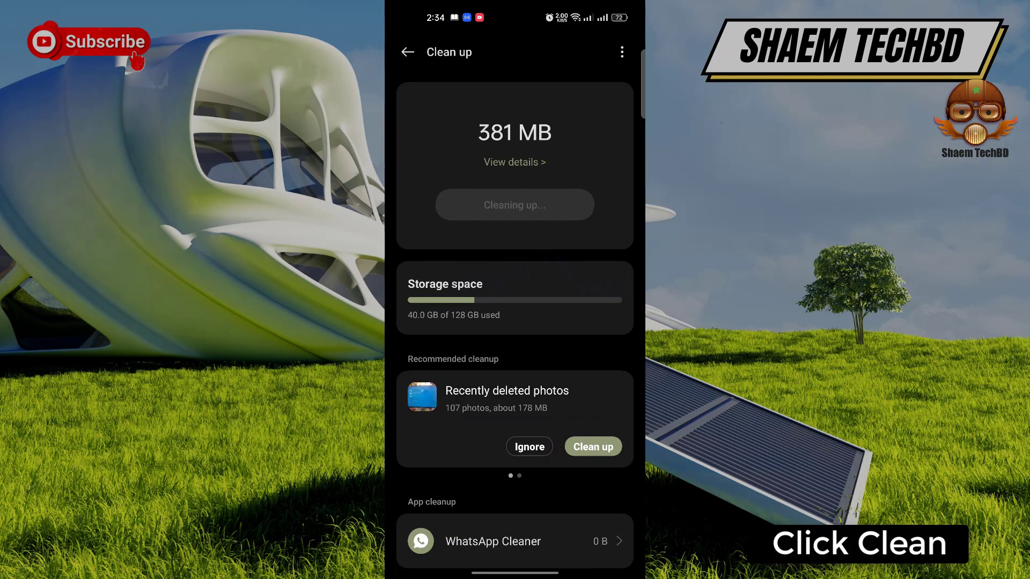
click(514, 204)
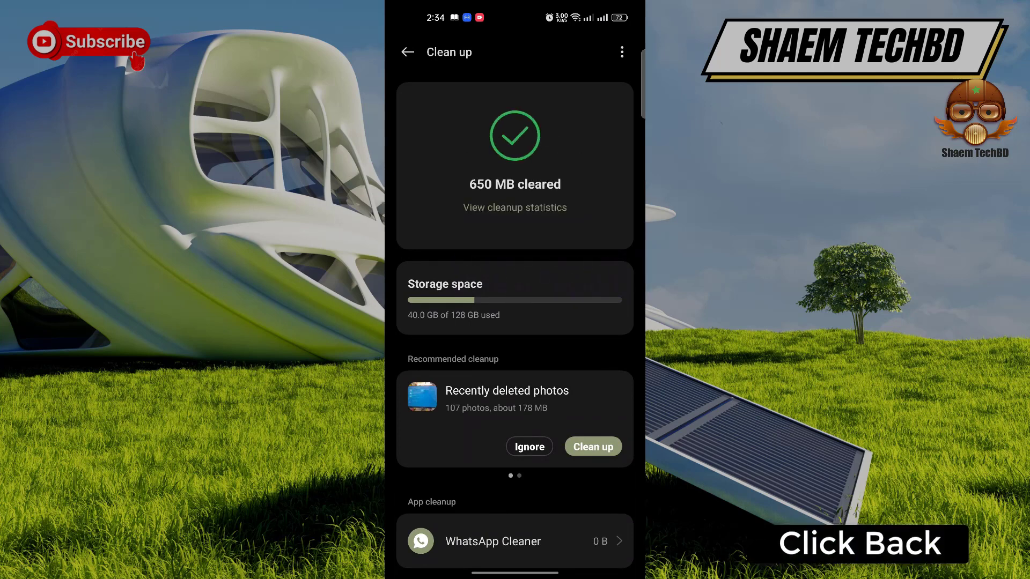
click(408, 51)
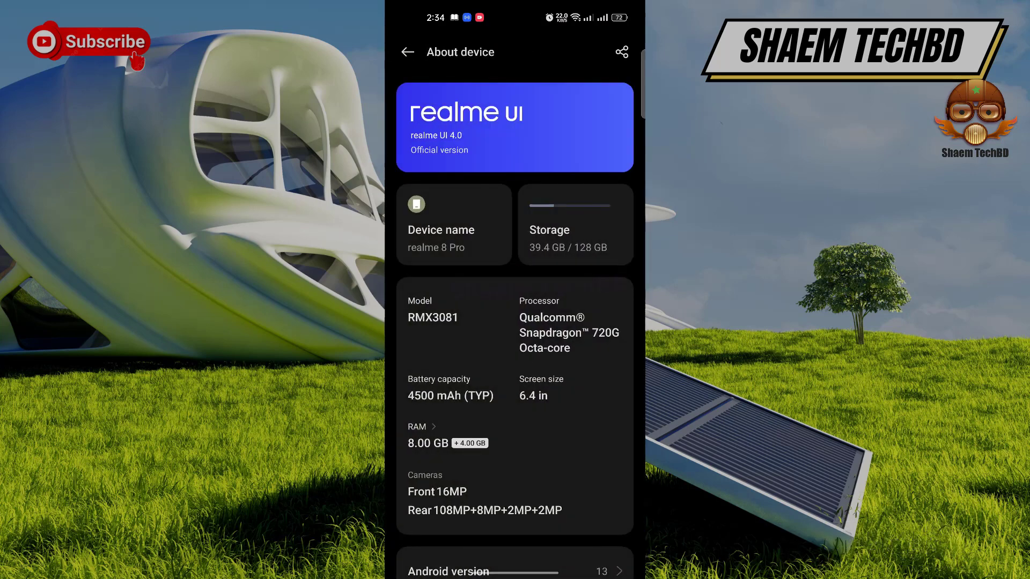
Find Microsoft 365 (Office) in App management and show its App info with 389 MB storage usage
click(407, 52)
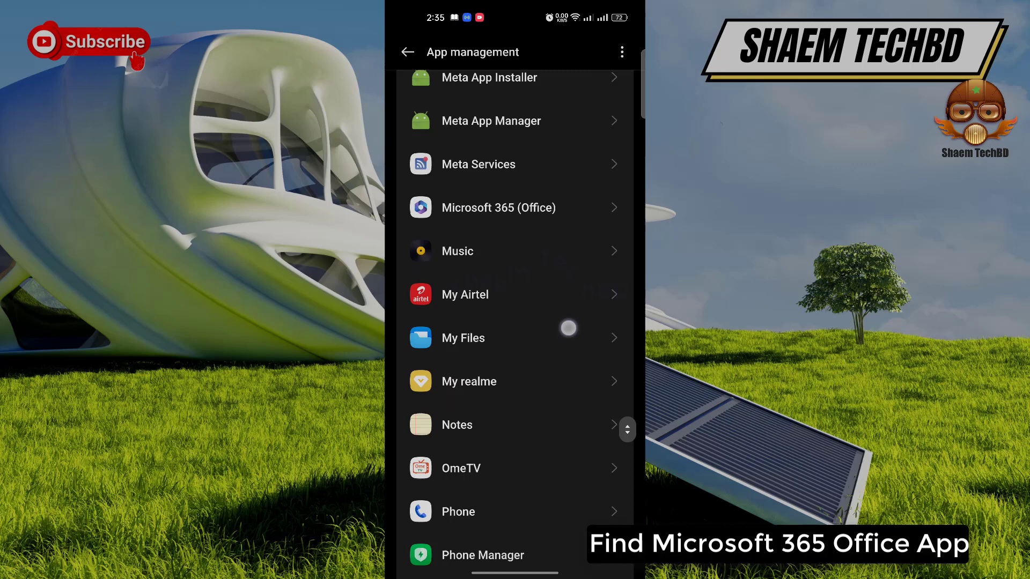
scroll(down, 3)
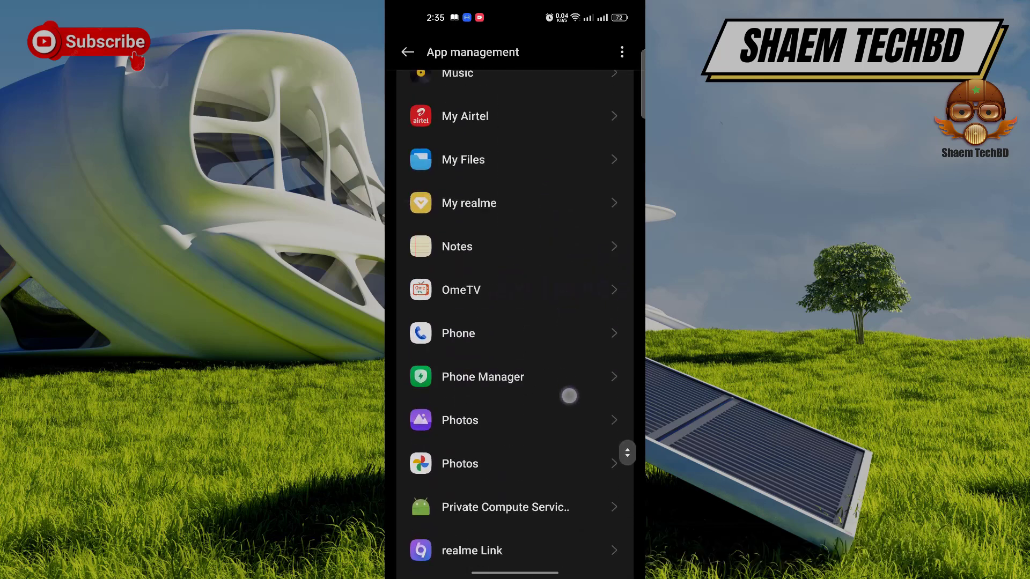
scroll(down, 3)
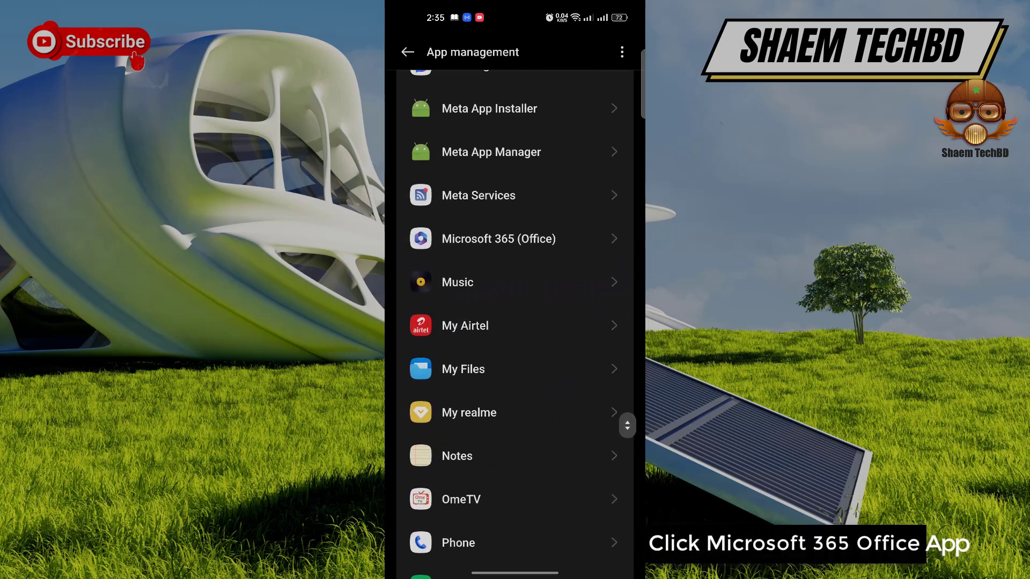
click(498, 238)
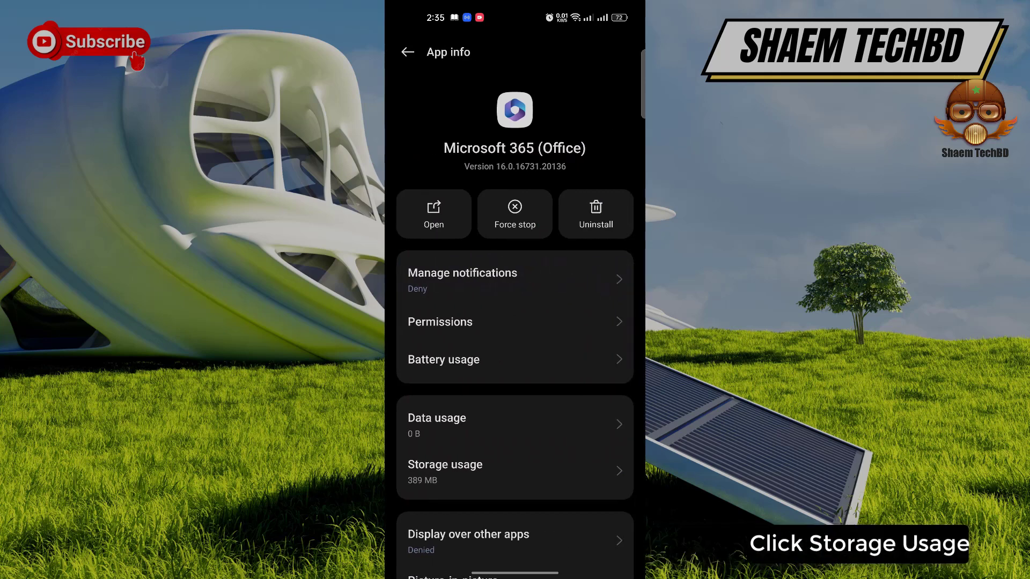
Clear Microsoft 365 (Office)'s 260 KB cache, then clear all its data and confirm the deletion
click(444, 471)
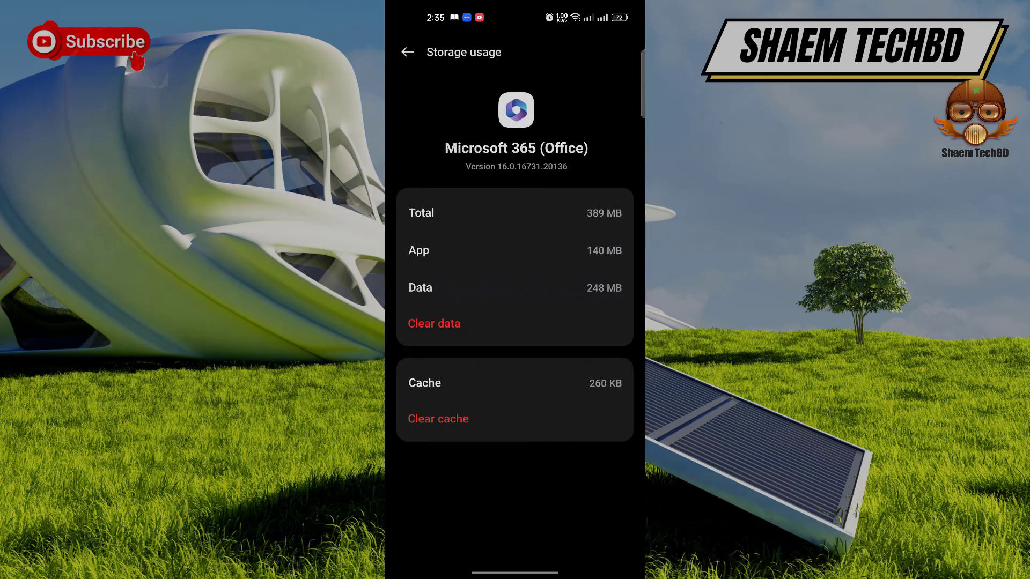
click(438, 418)
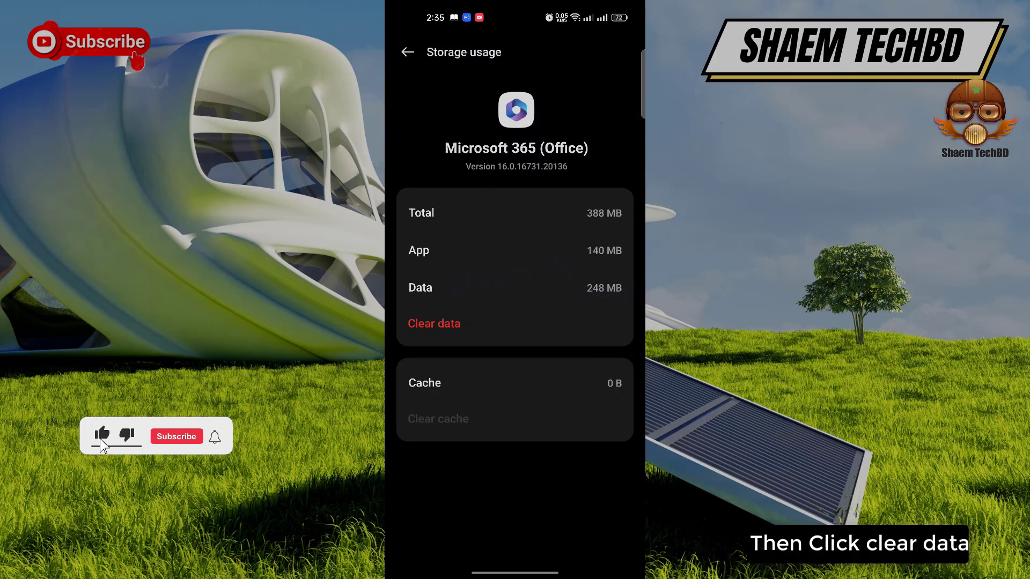
click(433, 323)
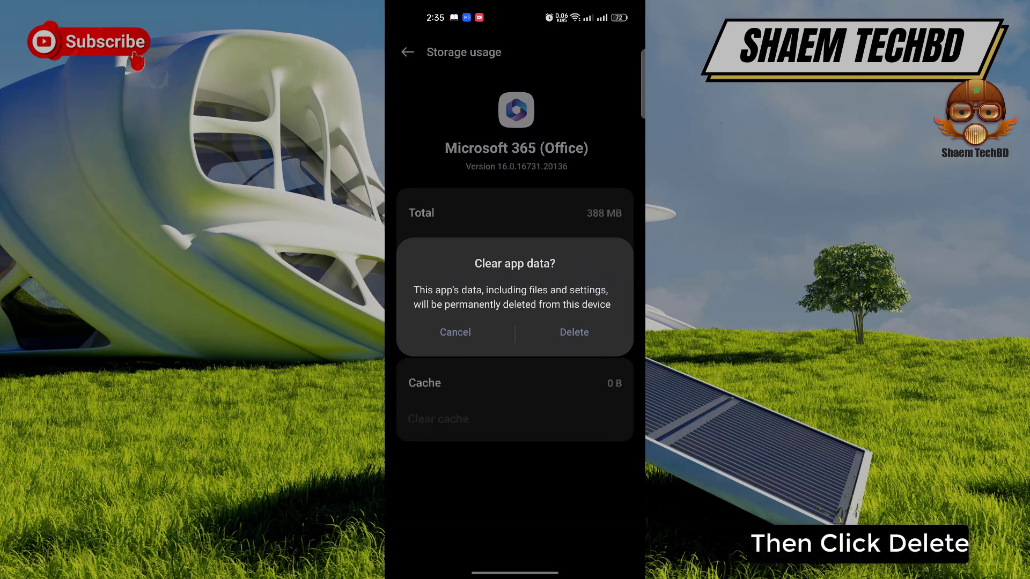
click(573, 332)
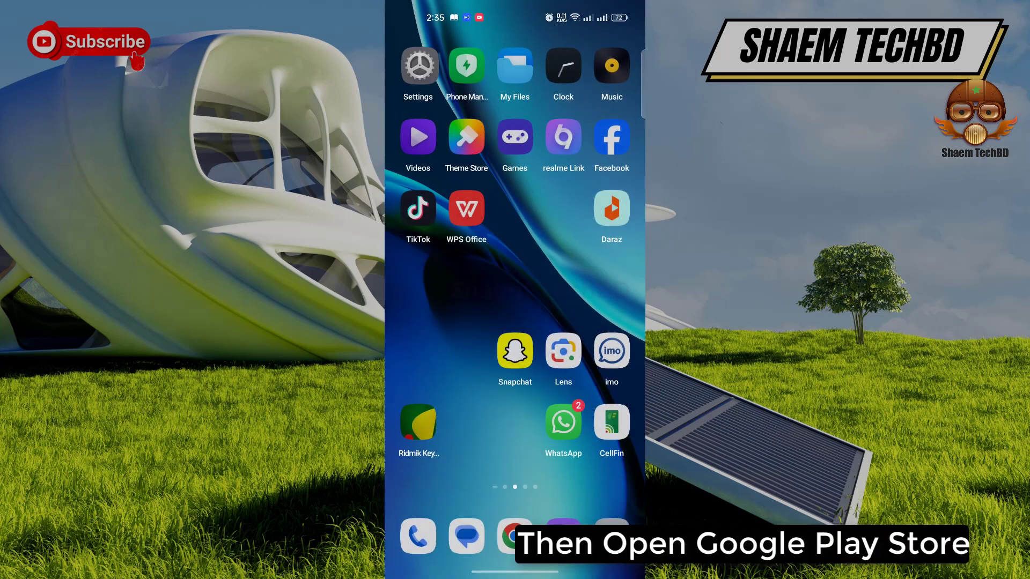
Launch Play Store and search it for 'Microsoft 365'
scroll(left, 3)
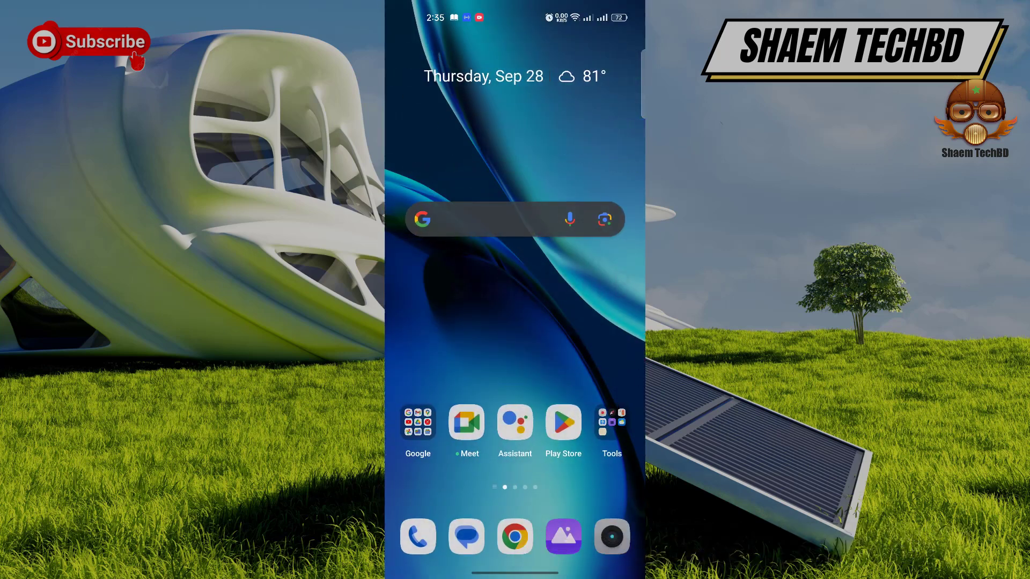
click(562, 423)
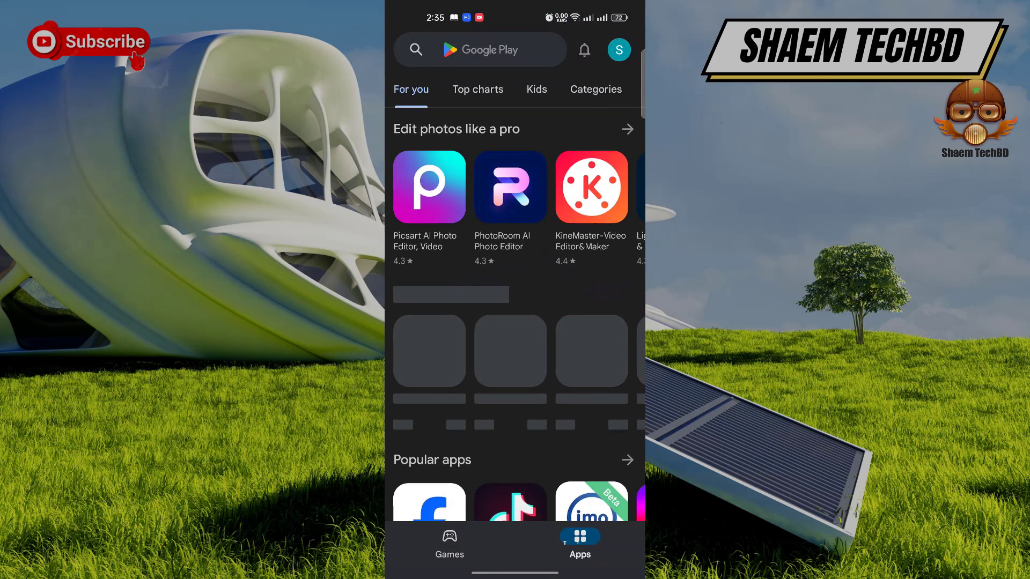
click(479, 49)
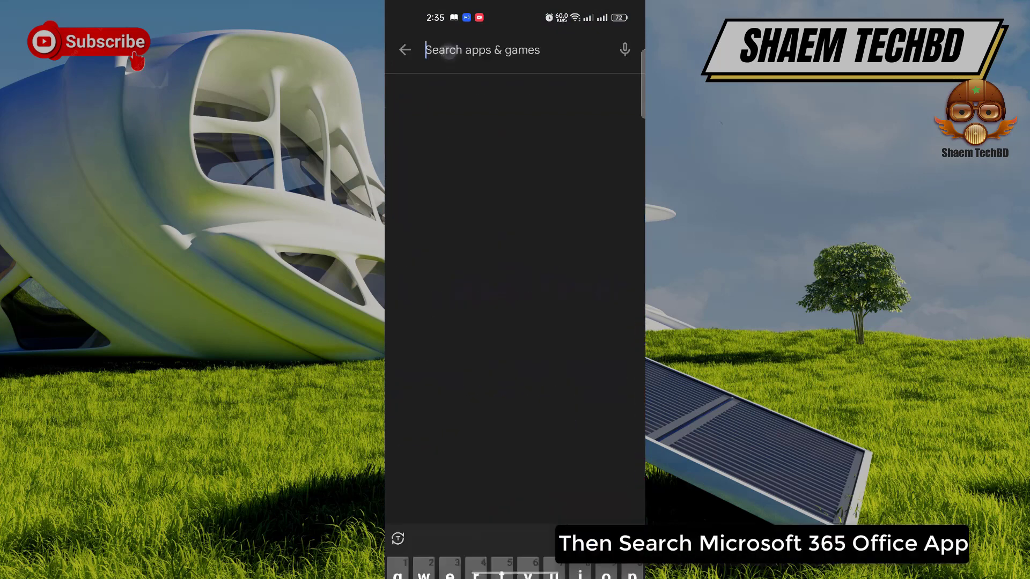
text(Microsoft 365)
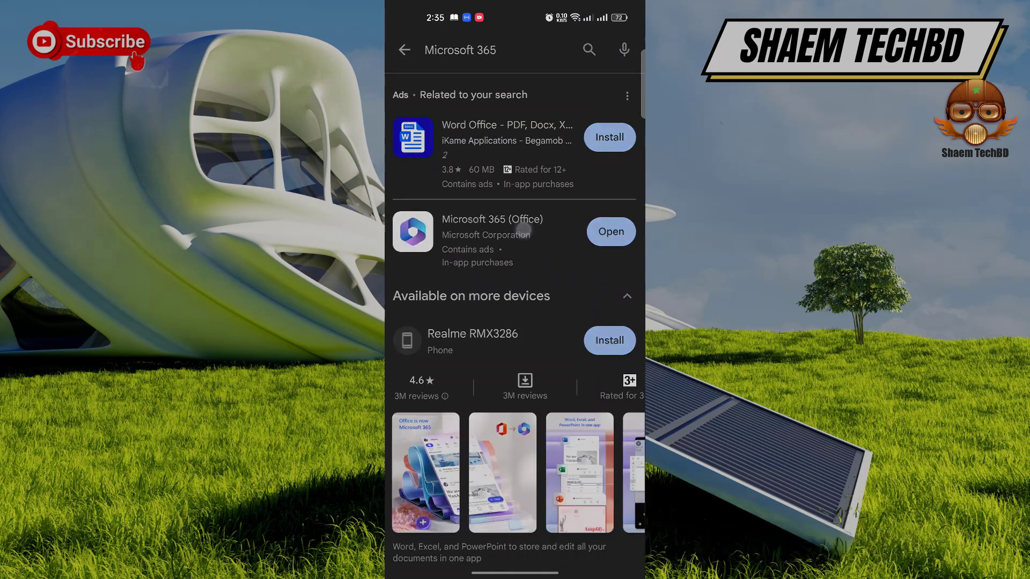
Launch Microsoft 365 (Office) from its Play Store listing
click(491, 231)
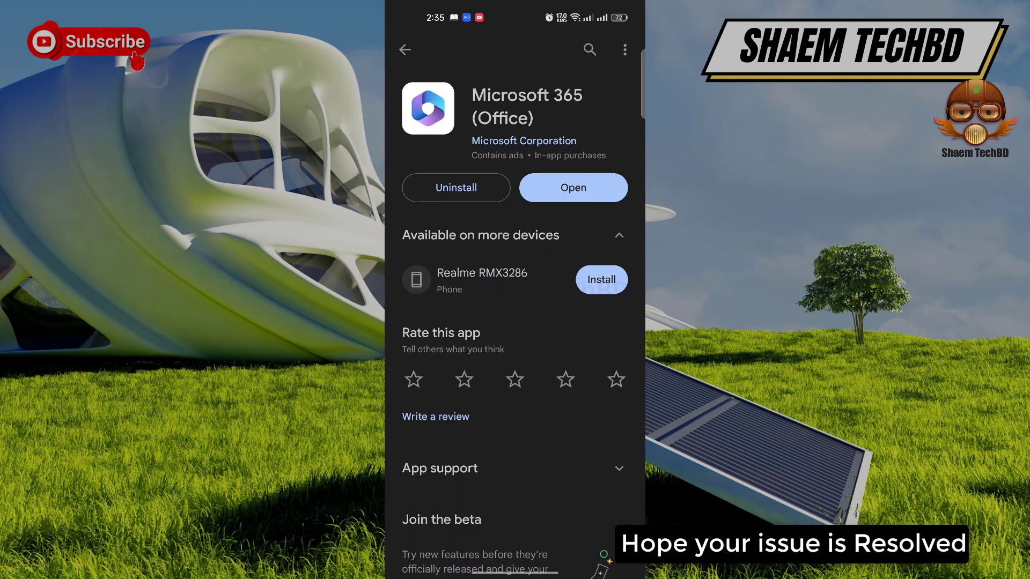
click(572, 187)
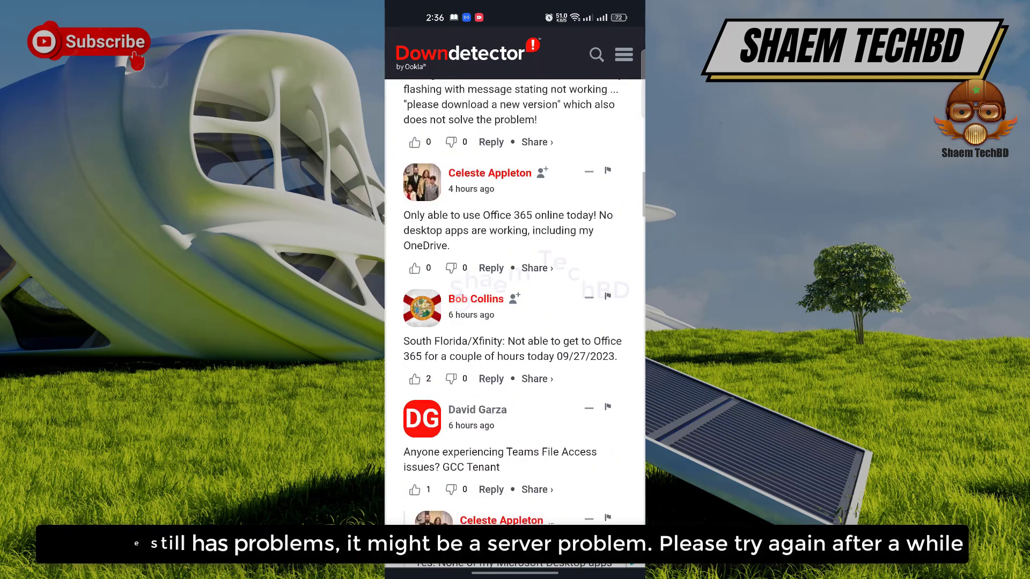
Read through Downdetector's Office 365 outage comments, then return to the starting Microsoft 365 app
scroll(down, 3)
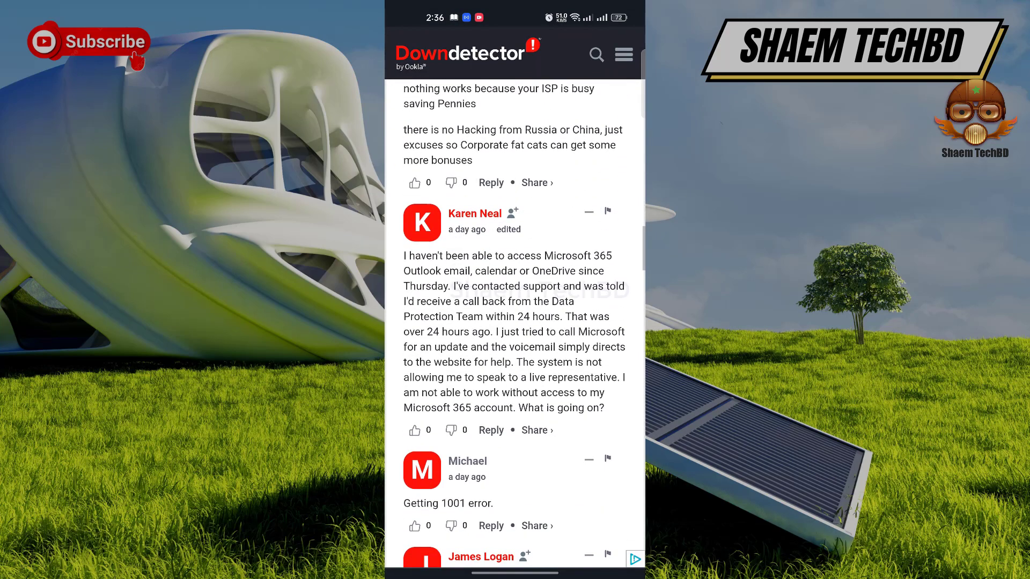
scroll(down, 3)
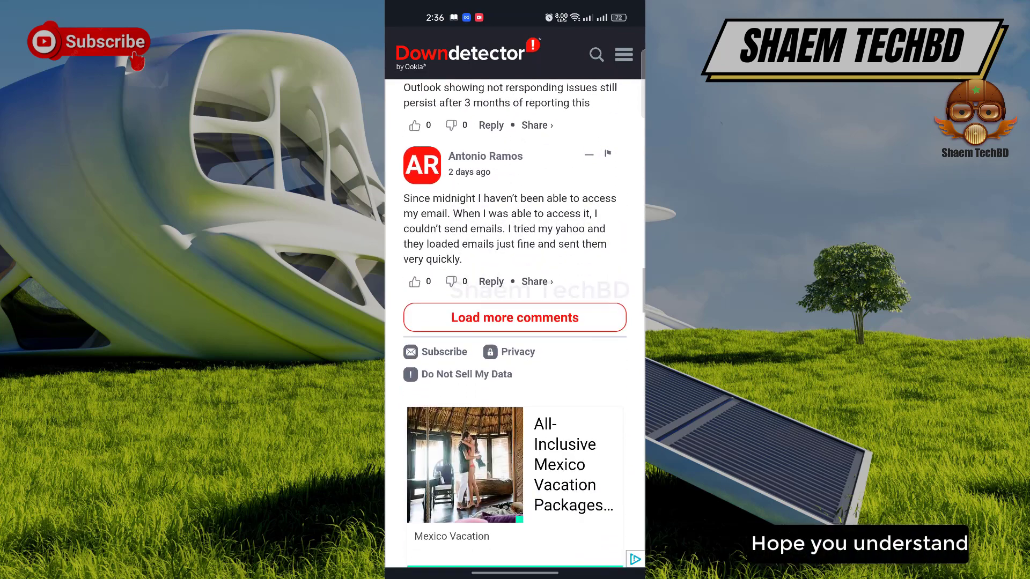
scroll(down, 3)
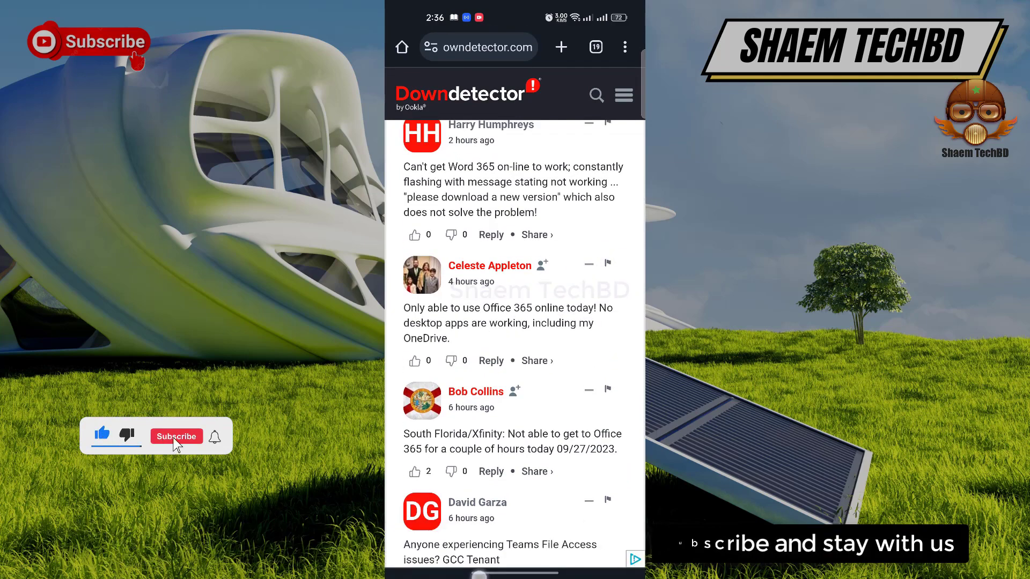
click(176, 437)
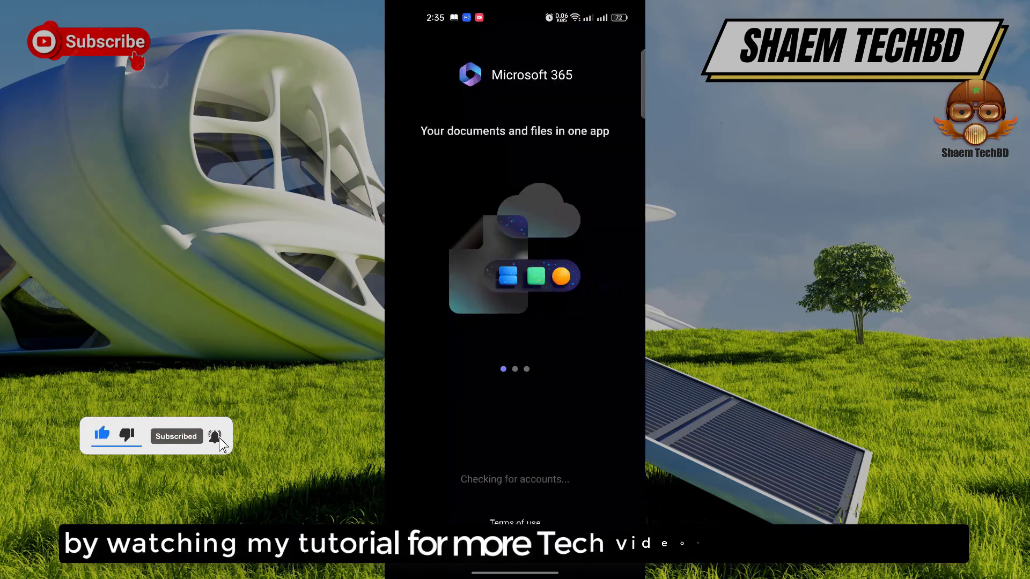